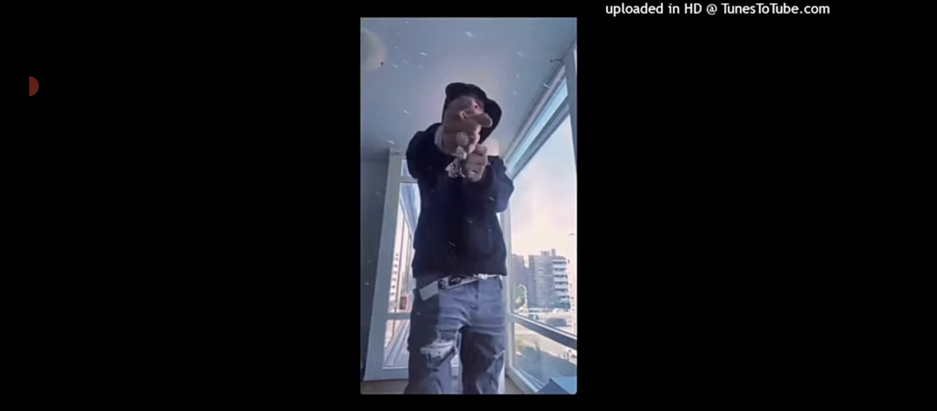
Step: Reveal the playback controls over the full-screen Kay Flock "Ain't No Love!" instrumental
left_click(469, 220)
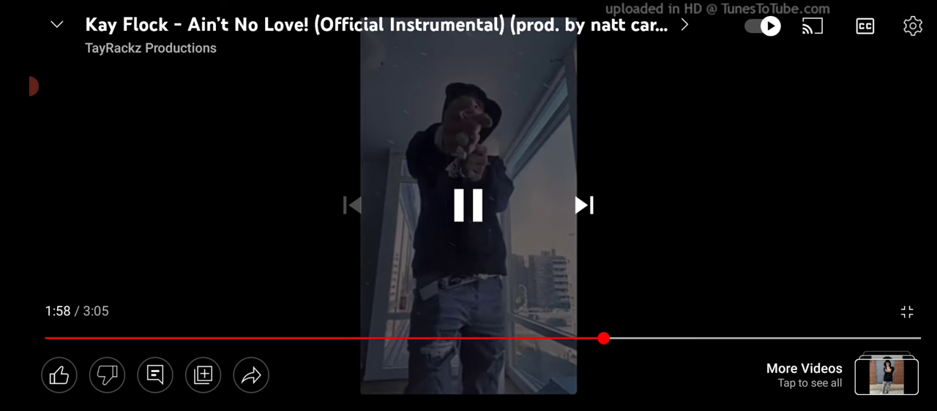